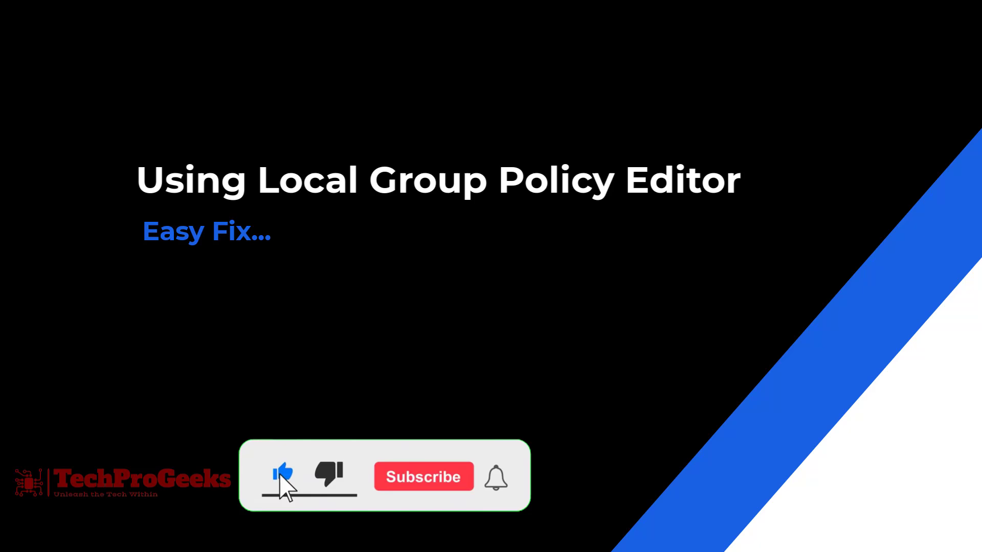
Launch the Local Group Policy Editor by entering gpedit.msc in the Run box
left_click(422, 478)
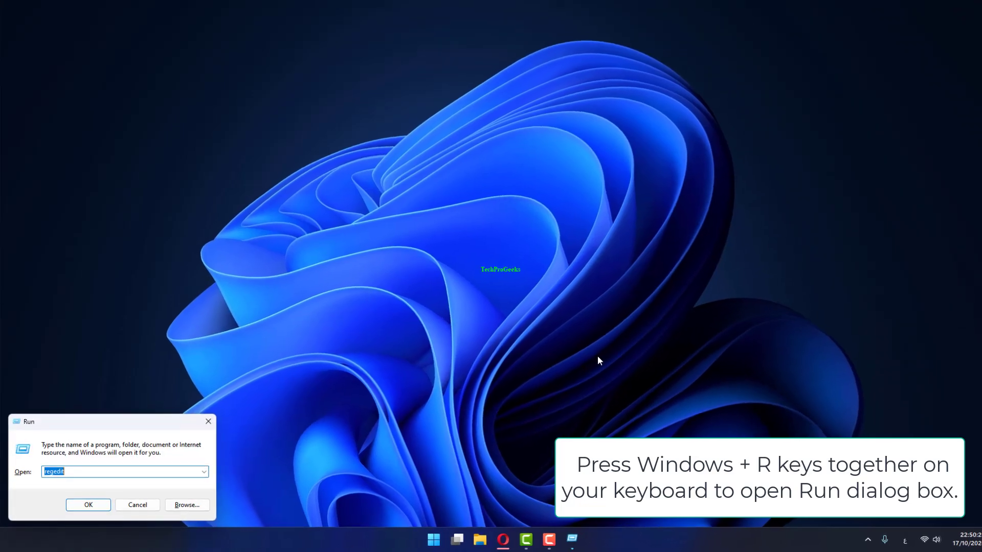
type("gpedit.msc")
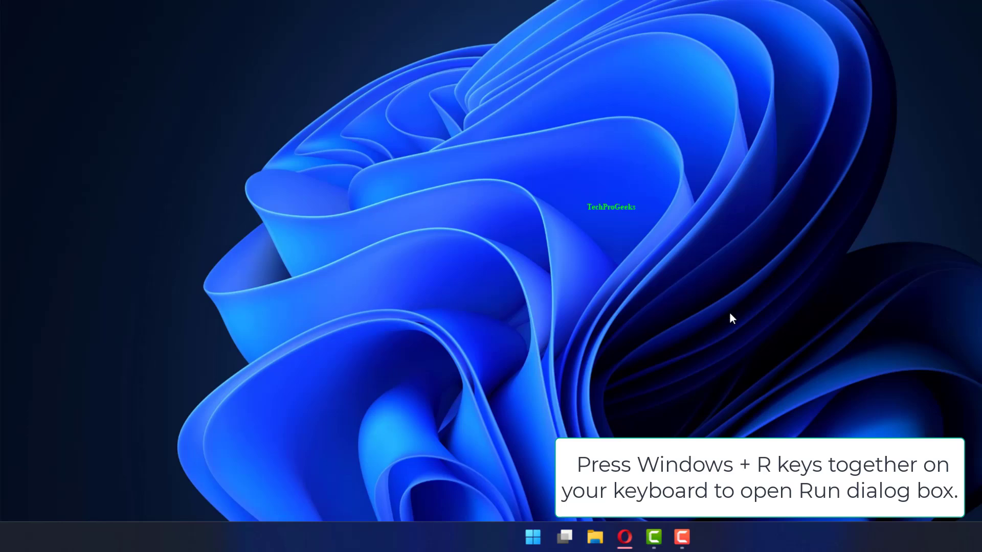
key("Return")
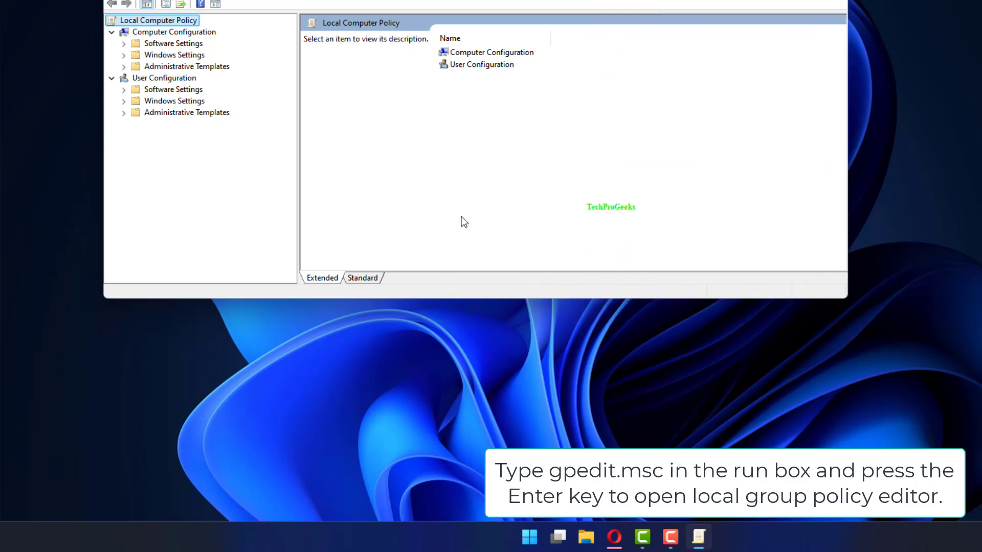
Navigate Windows Components > Windows Update > Manage end user experience policy folder
left_click(124, 65)
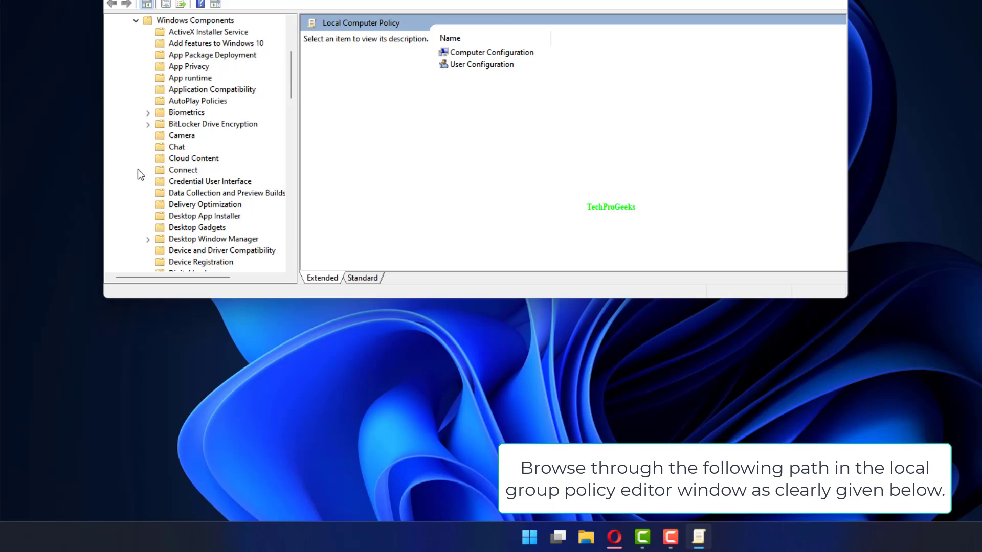
scroll("down", 3)
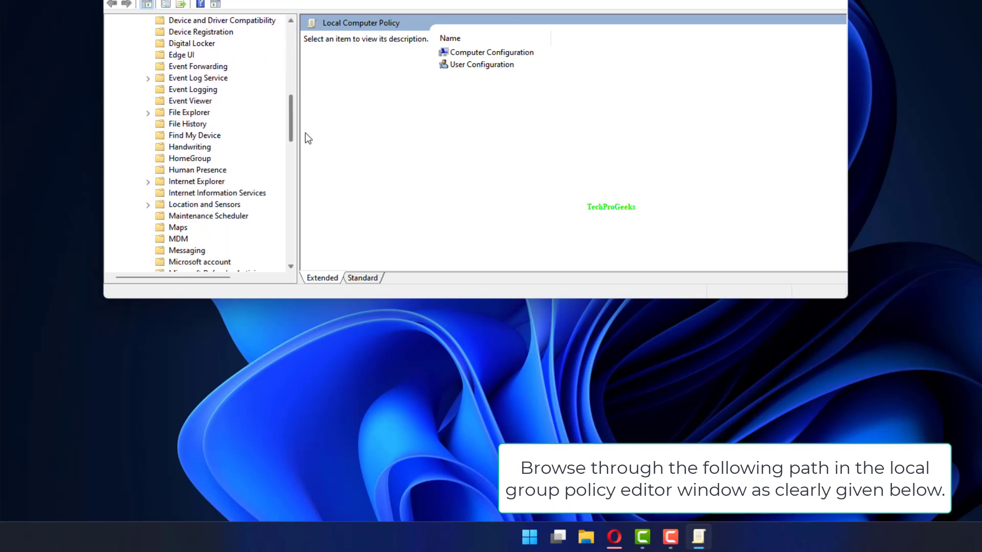
scroll("down", 3)
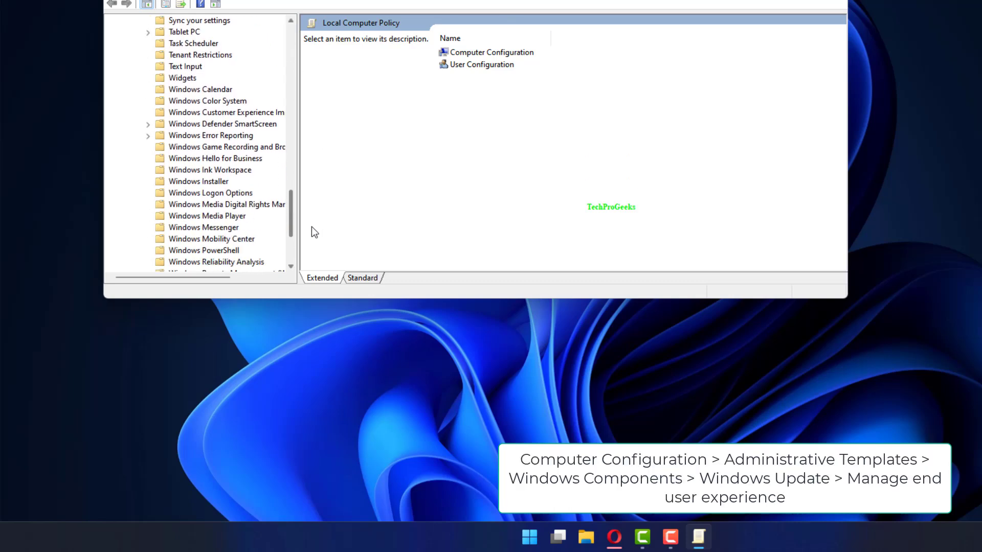
scroll("down", 3)
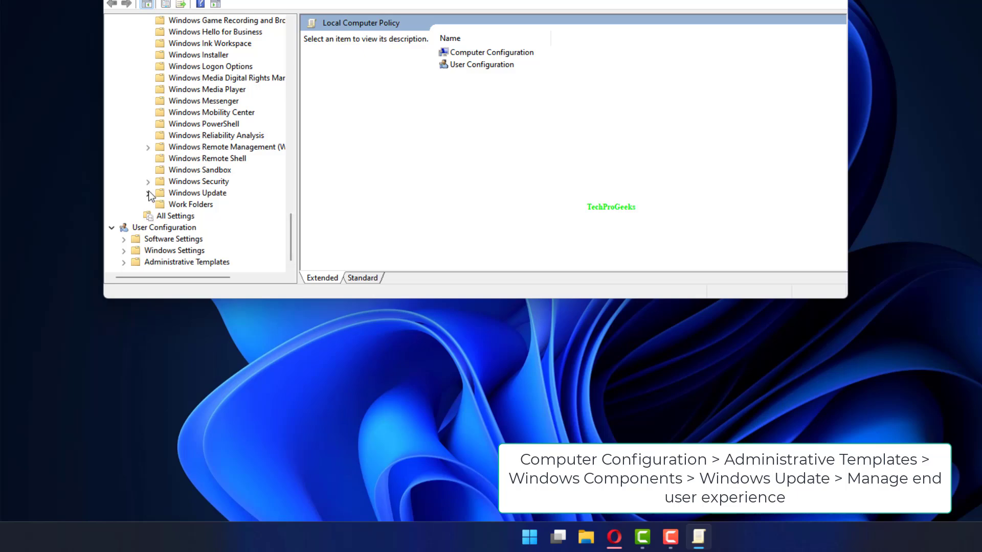
left_click(148, 193)
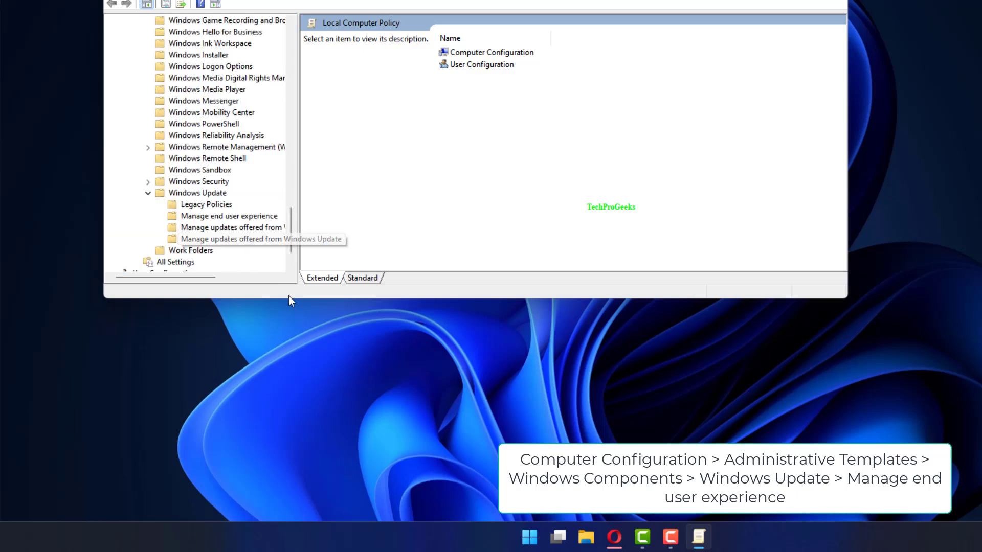
left_click(229, 215)
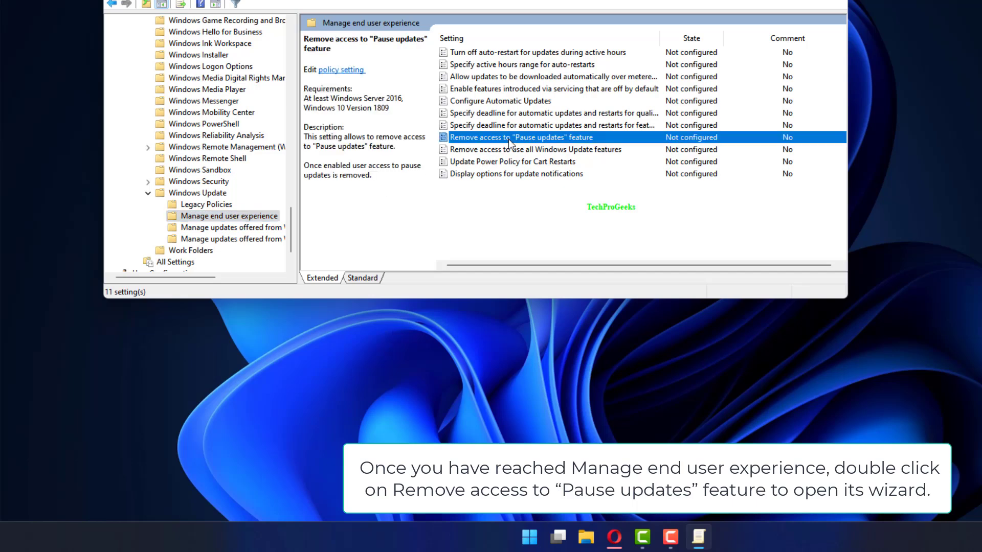
Open the Remove access to "Pause updates" feature policy, left at Not Configured
double_click(521, 137)
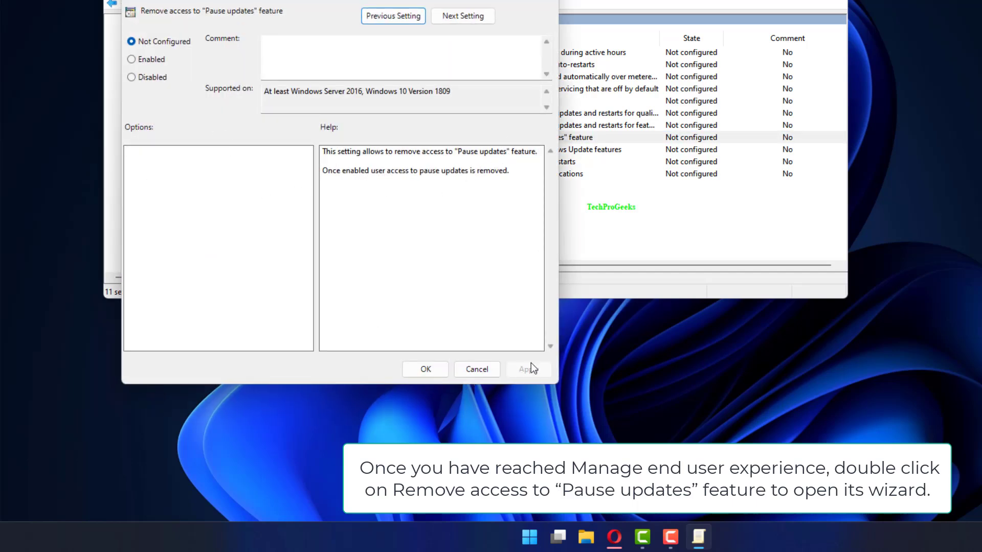
mouse_move(174, 52)
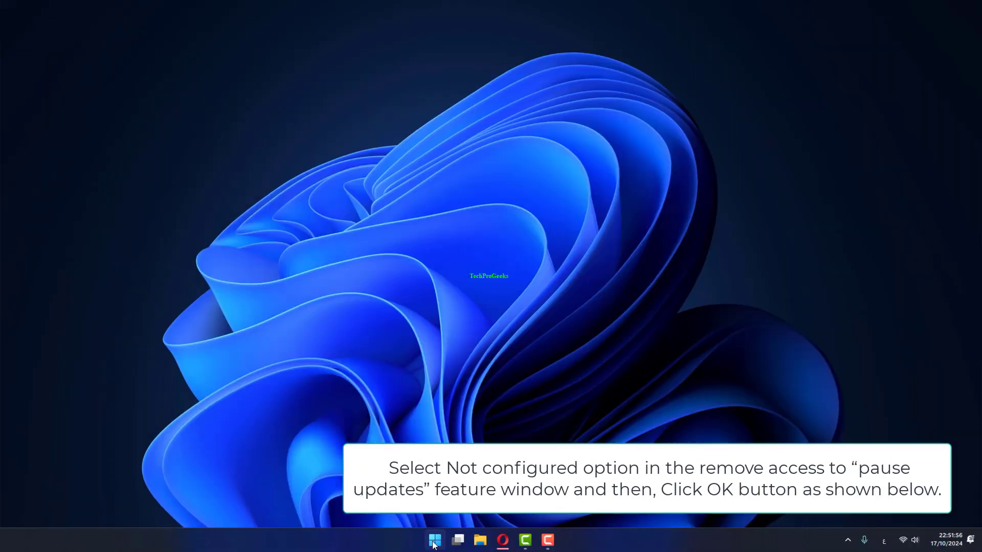
Search cmd from Start and run Command Prompt as administrator
left_click(433, 540)
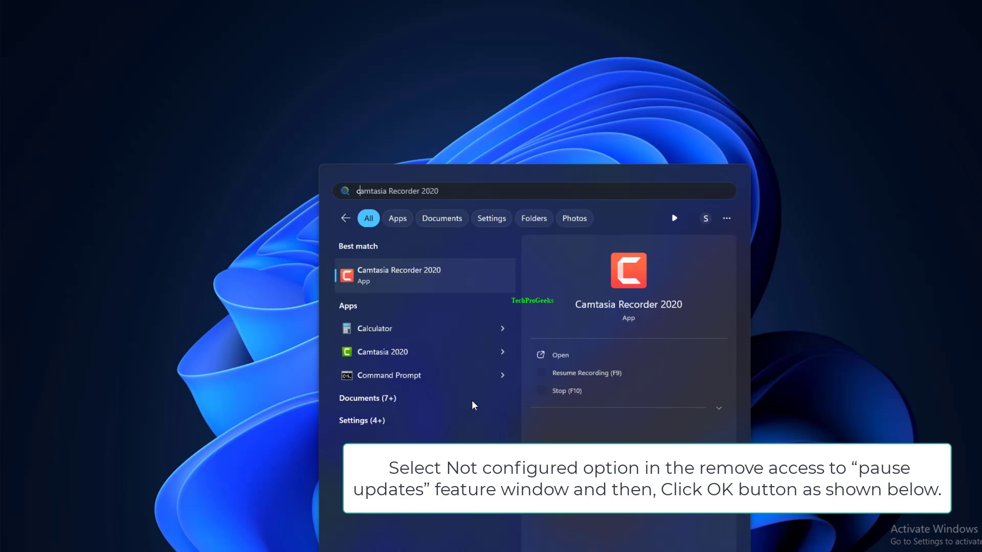
type("cmd")
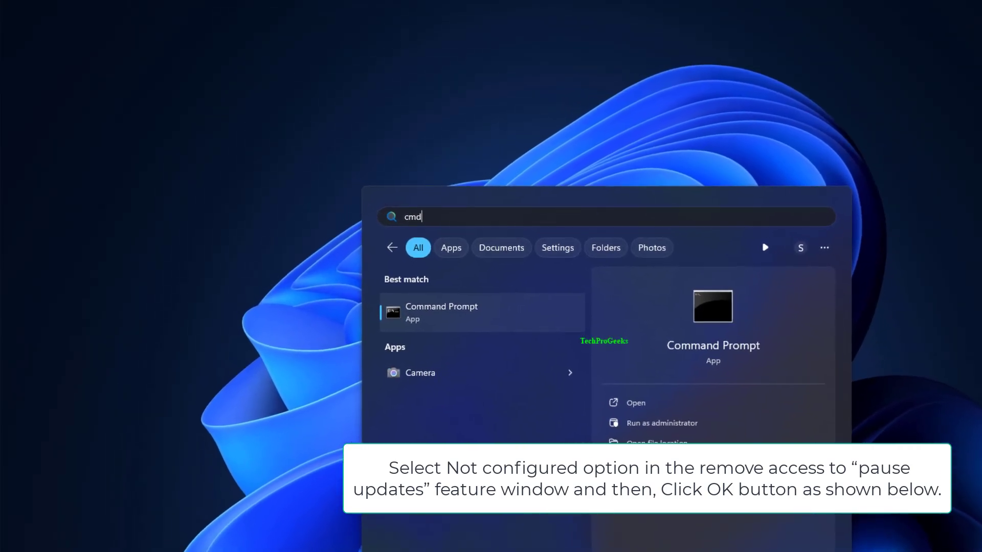
right_click(441, 313)
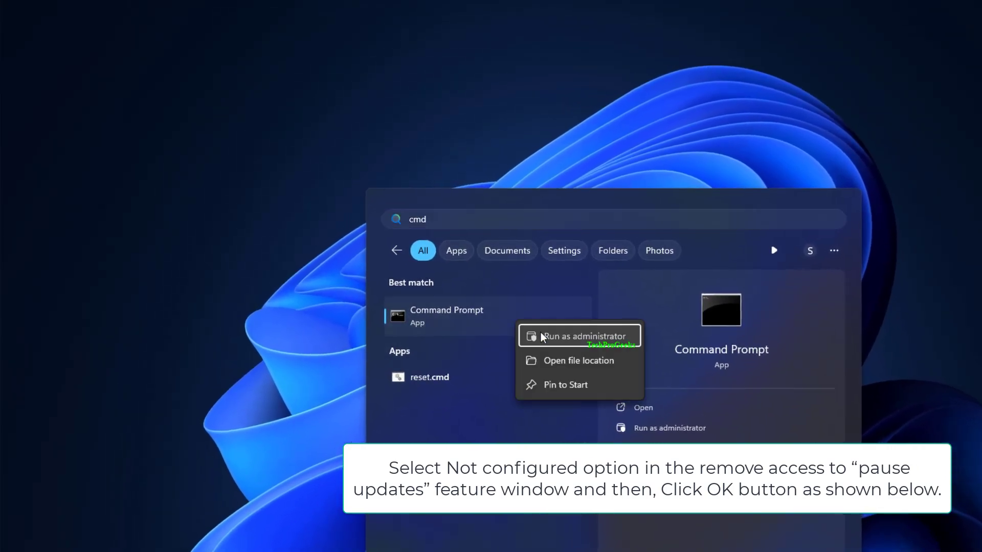
left_click(582, 337)
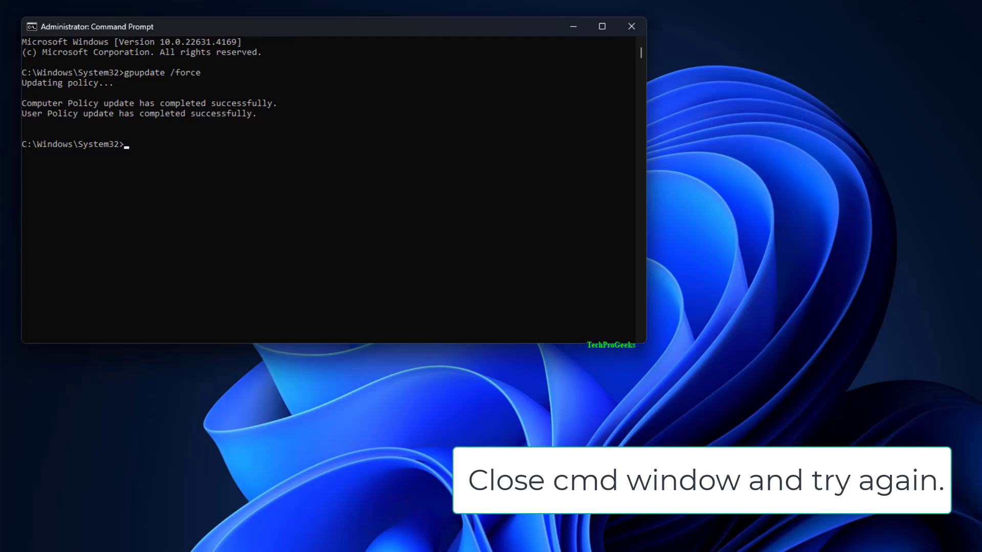
mouse_move(513, 308)
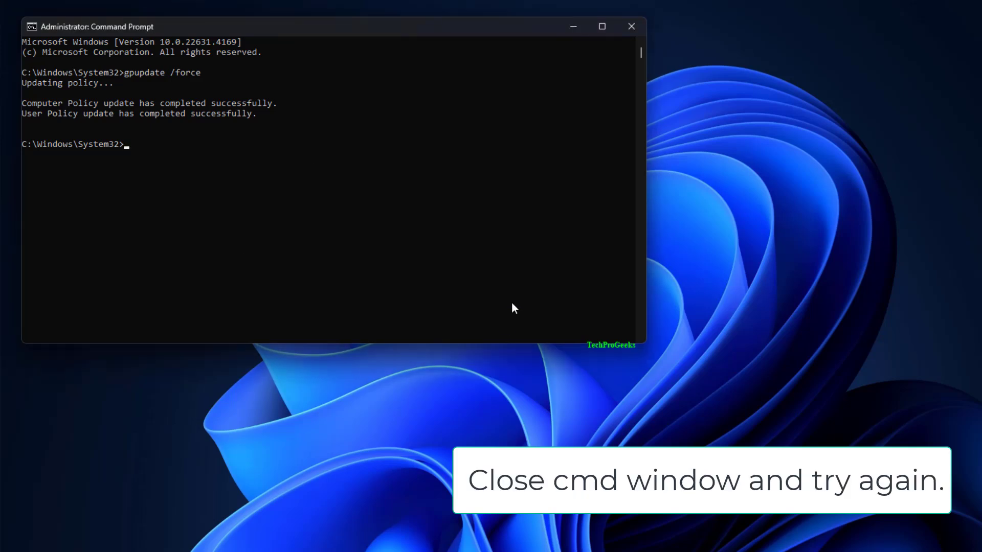
mouse_move(631, 27)
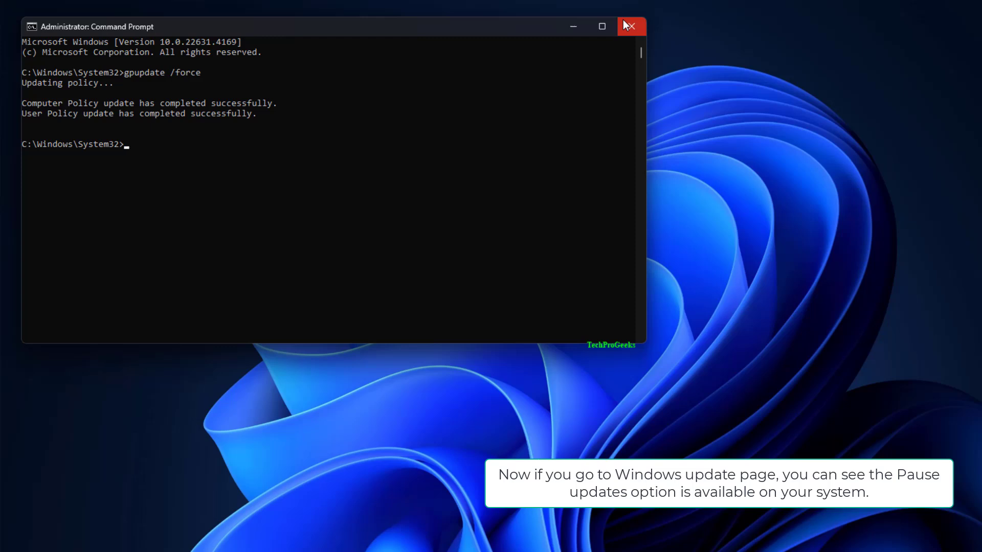
mouse_move(630, 27)
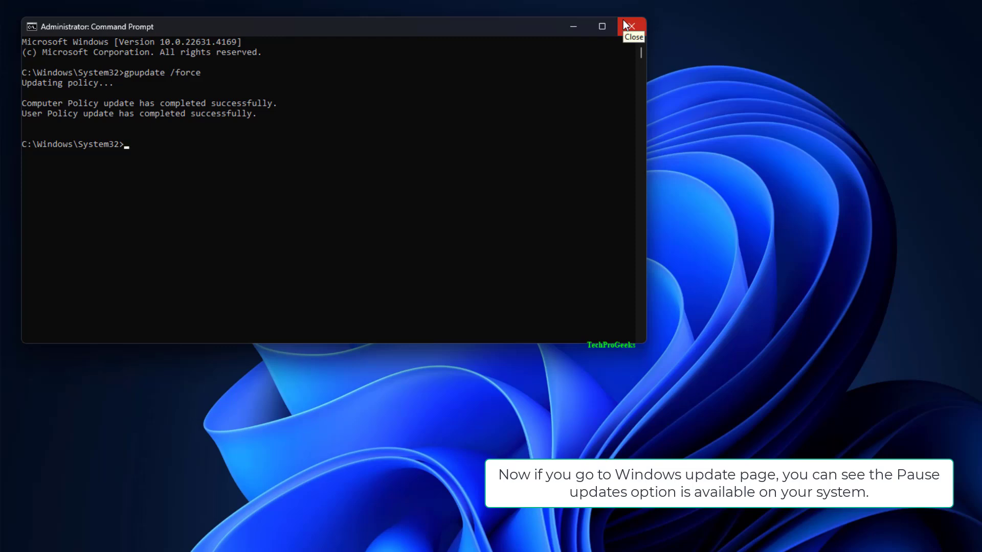
mouse_move(630, 26)
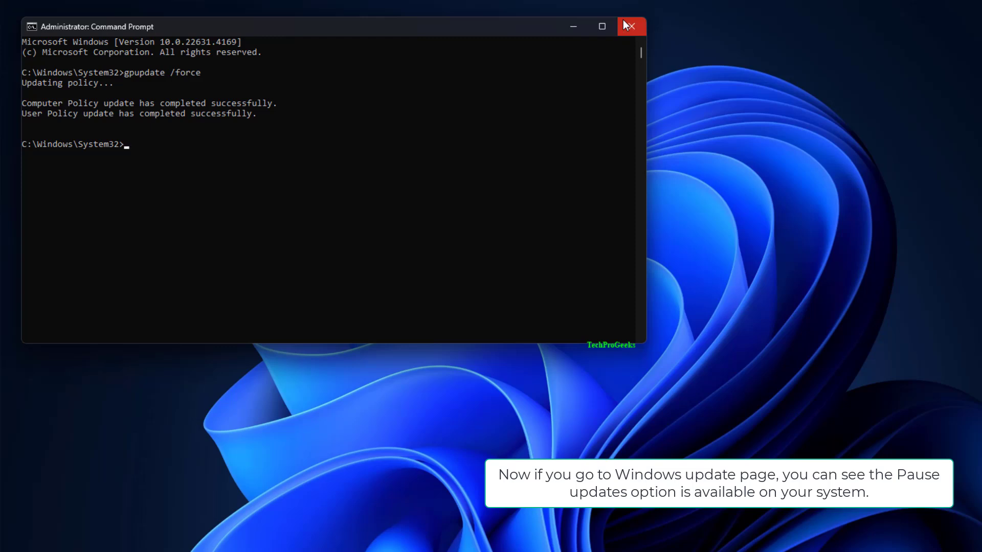
Close the administrator Command Prompt after the policy refresh completes
left_click(630, 27)
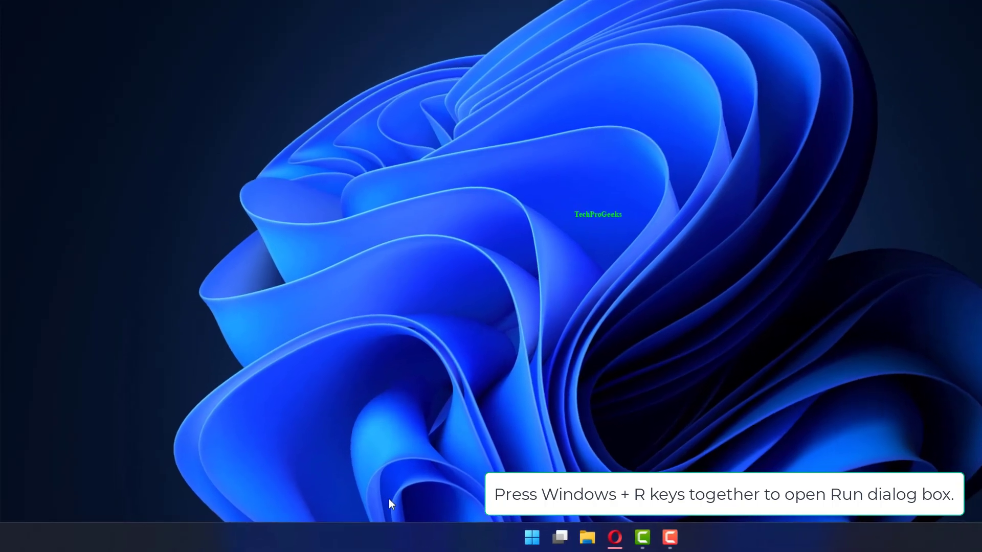
Launch Registry Editor from the Win+R Run box
key("Win+r")
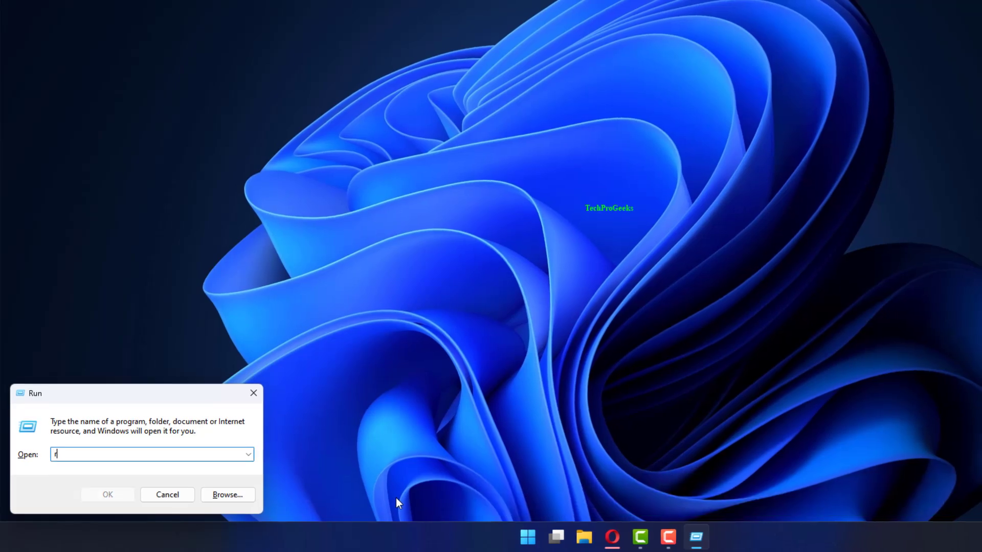
type("etDisablePauseUXAccess")
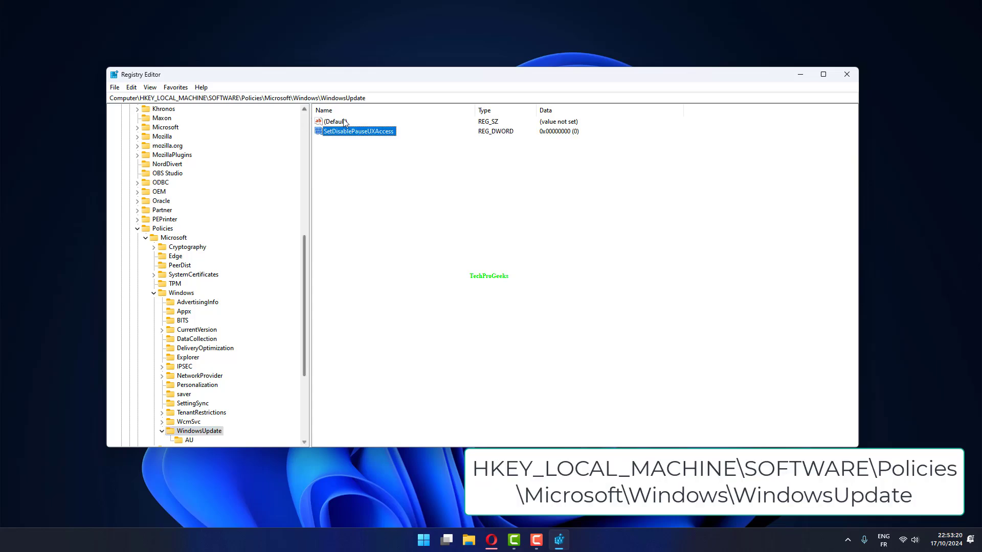
mouse_move(359, 142)
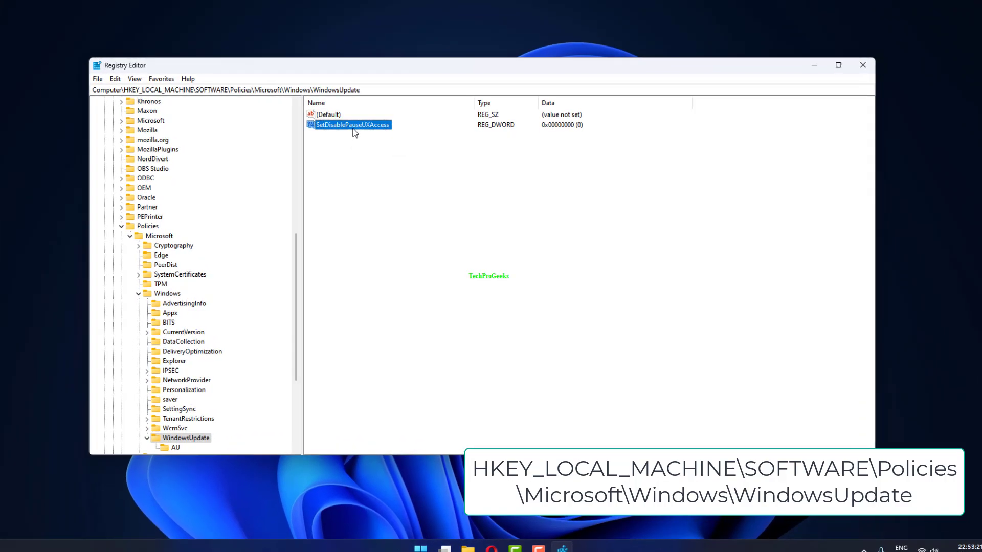
Bring up the context menu for the SetDisablePauseUXAccess value under WindowsUpdate
right_click(352, 124)
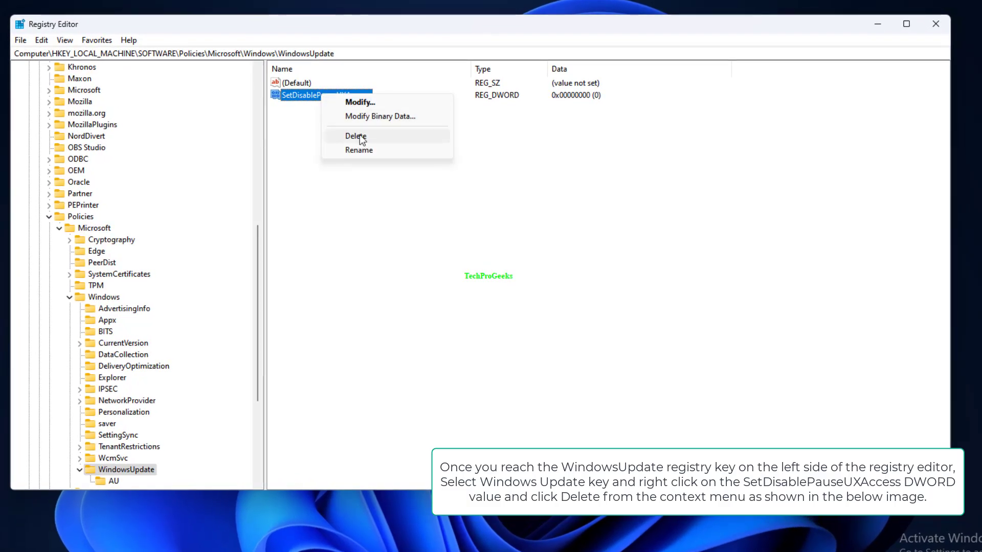
mouse_move(374, 144)
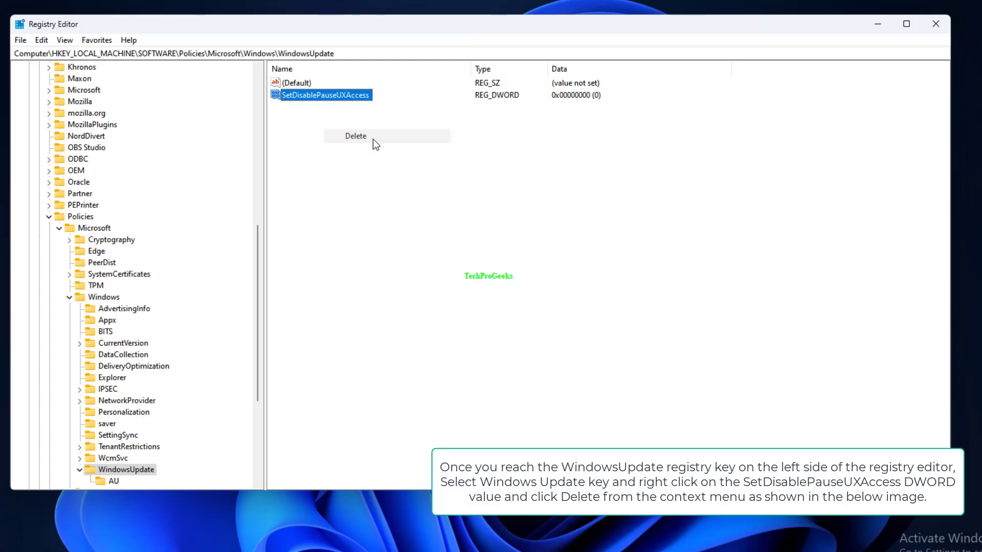
Delete the SetDisablePauseUXAccess value, confirm, and close Registry Editor
left_click(355, 136)
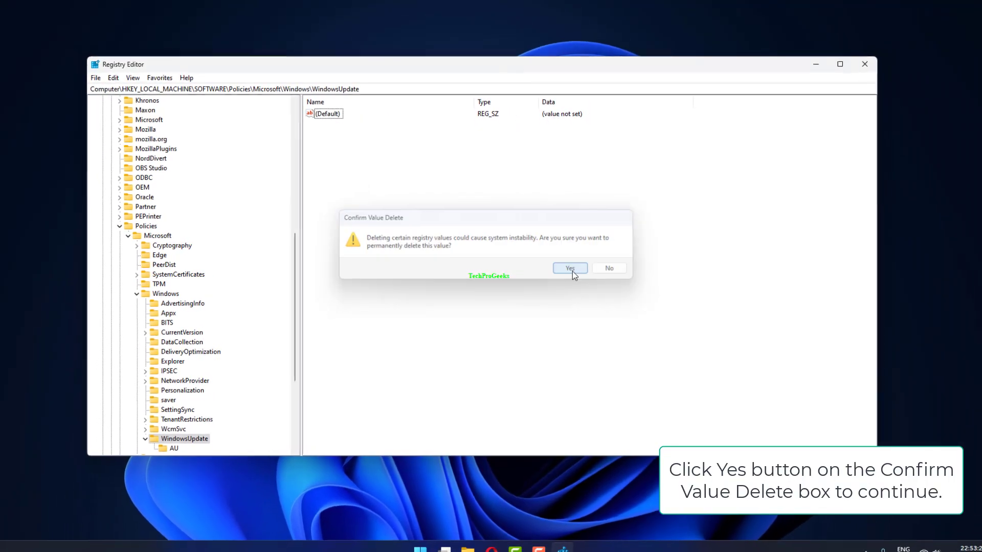
left_click(569, 268)
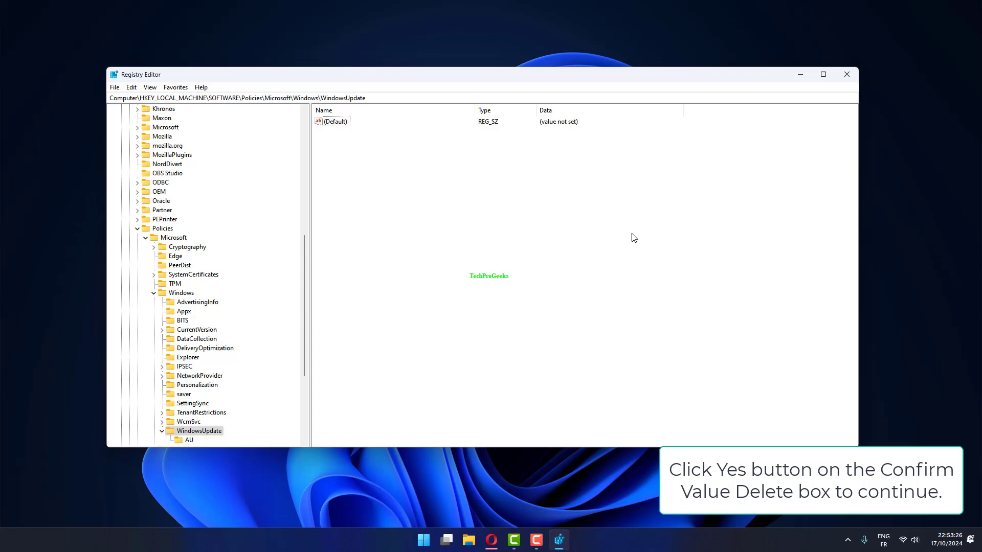
left_click(847, 74)
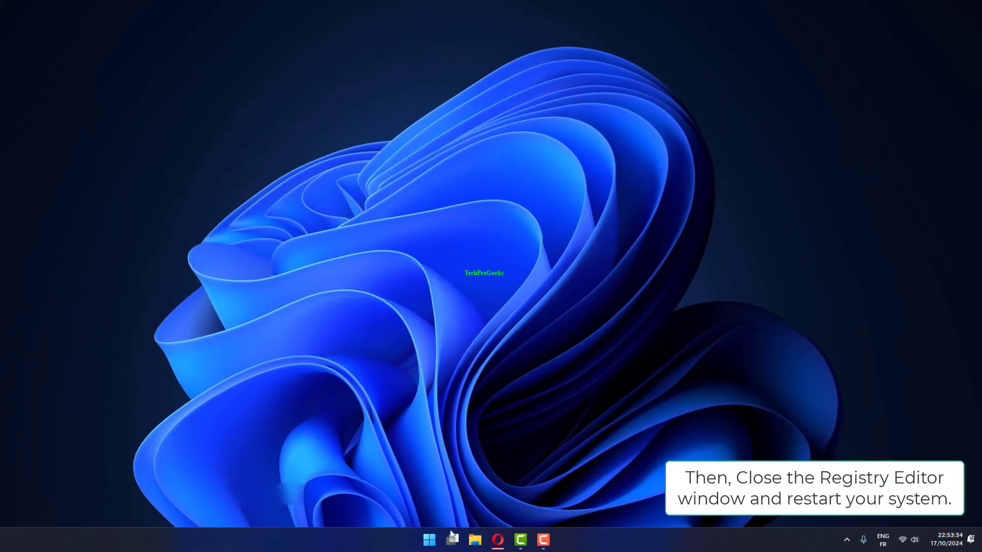
Show the Start menu power choices to restart the PC
left_click(428, 540)
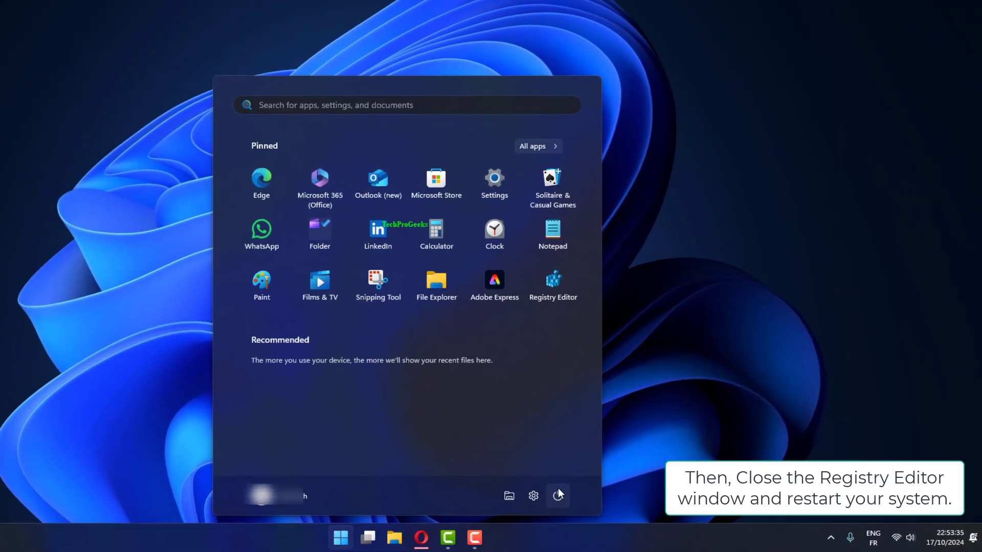
left_click(557, 495)
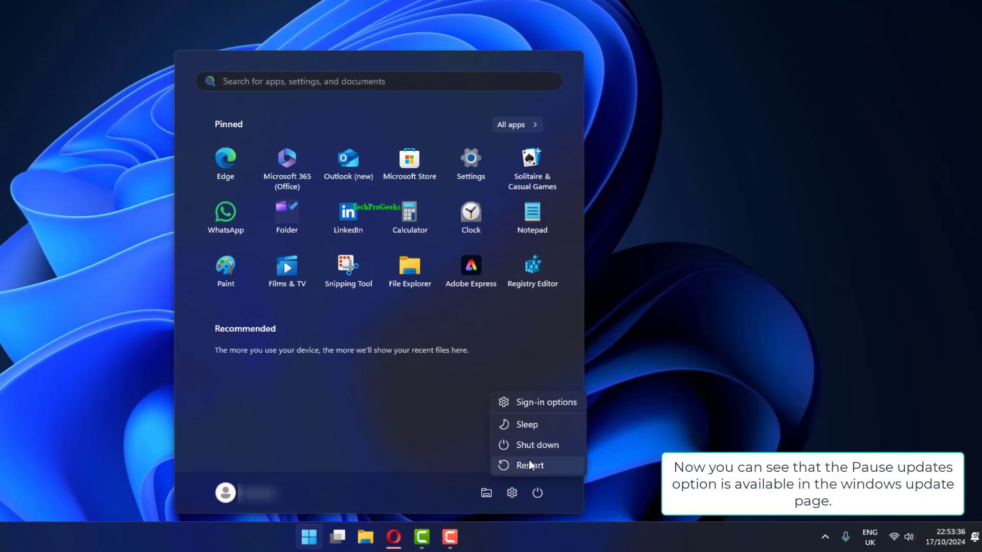
mouse_move(528, 465)
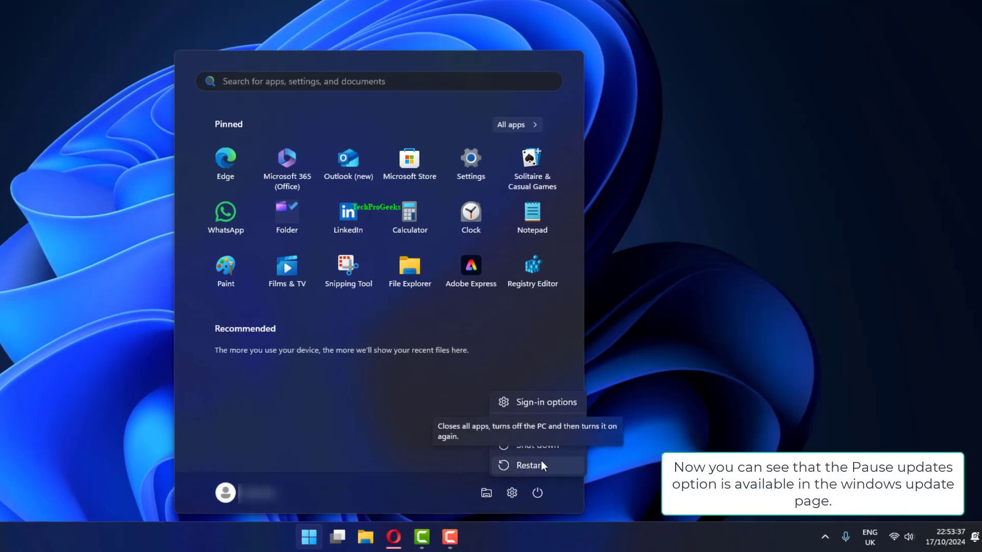